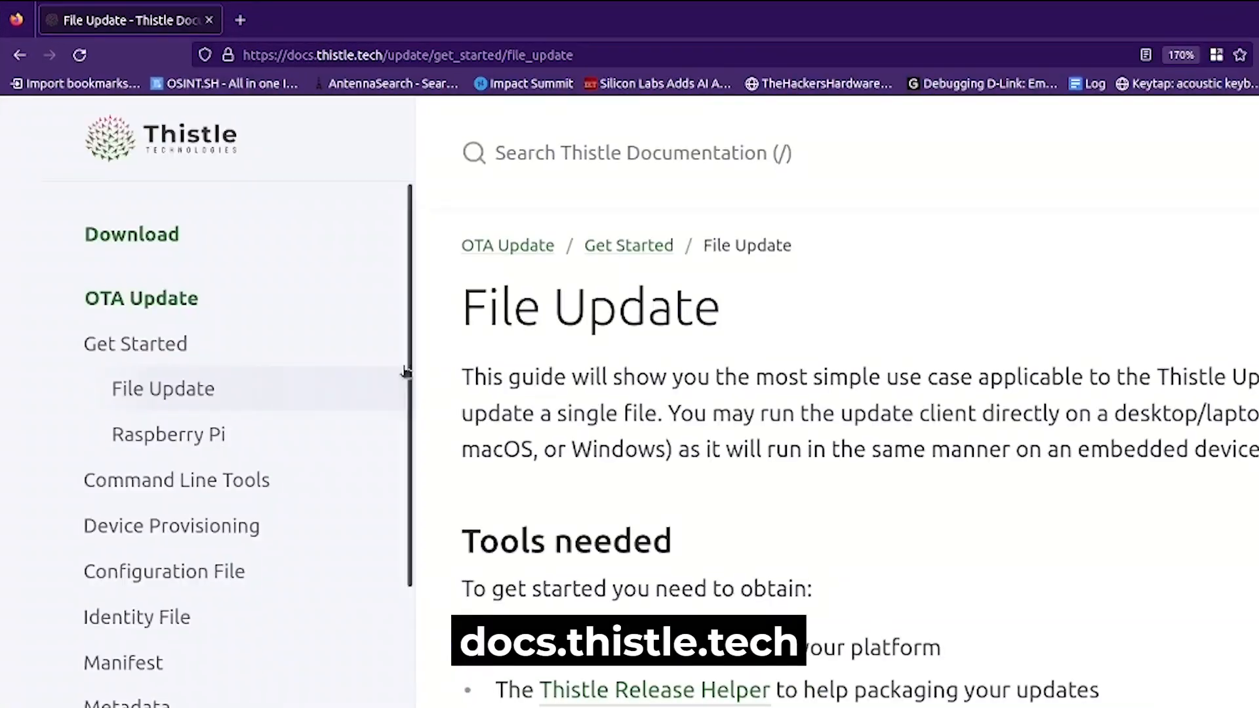
Open the Raspberry Pi guide under OTA Update > Get Started in Thistle Documentation
left_click(168, 433)
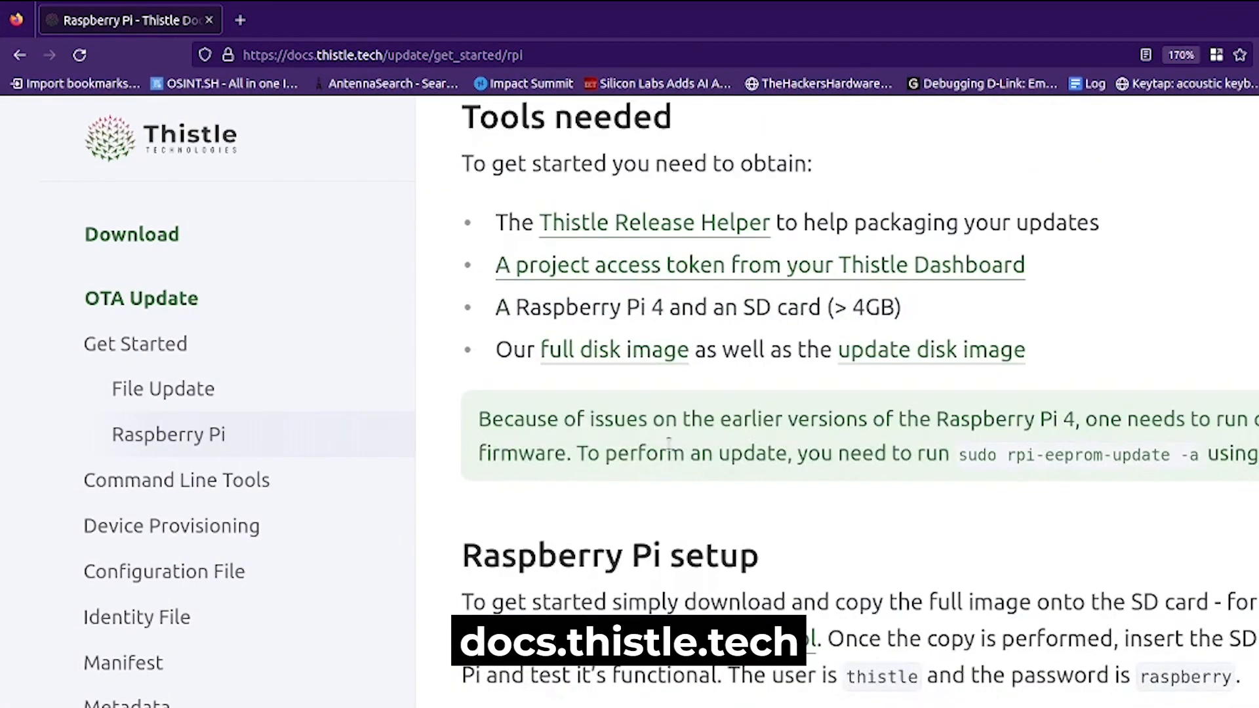
left_click(612, 350)
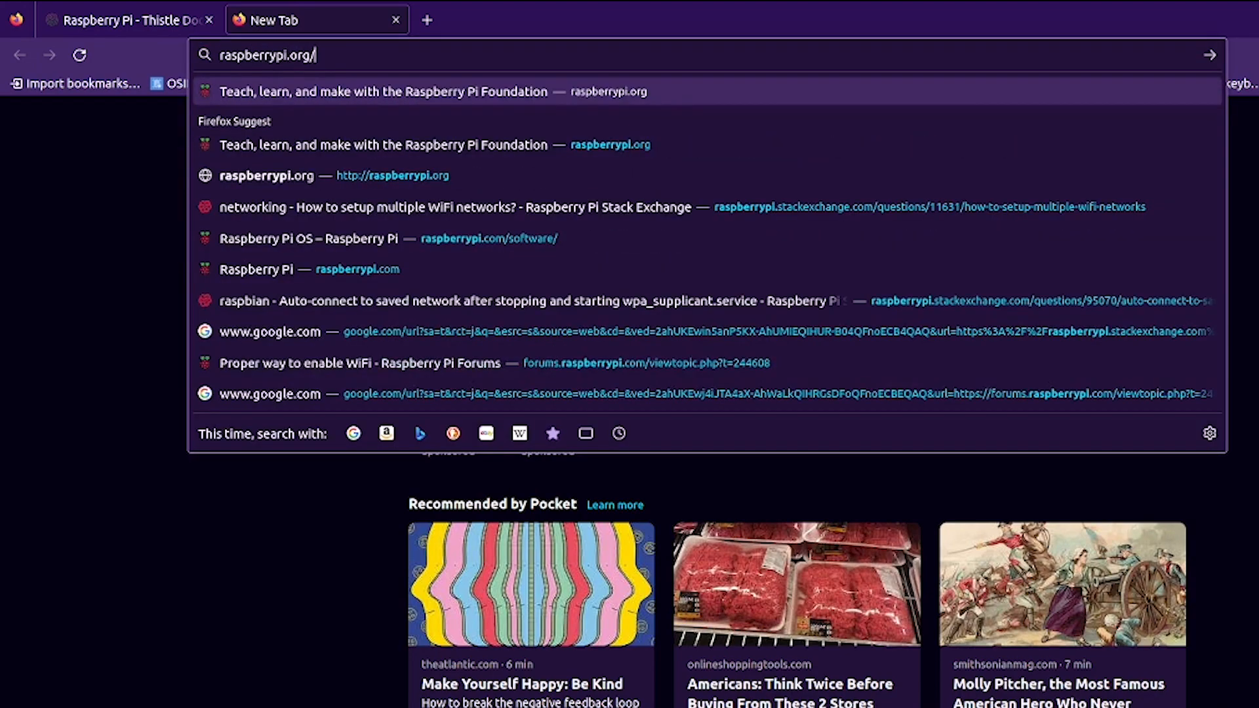
Go to the raspberrypi.org website from the address bar suggestion
left_click(315, 237)
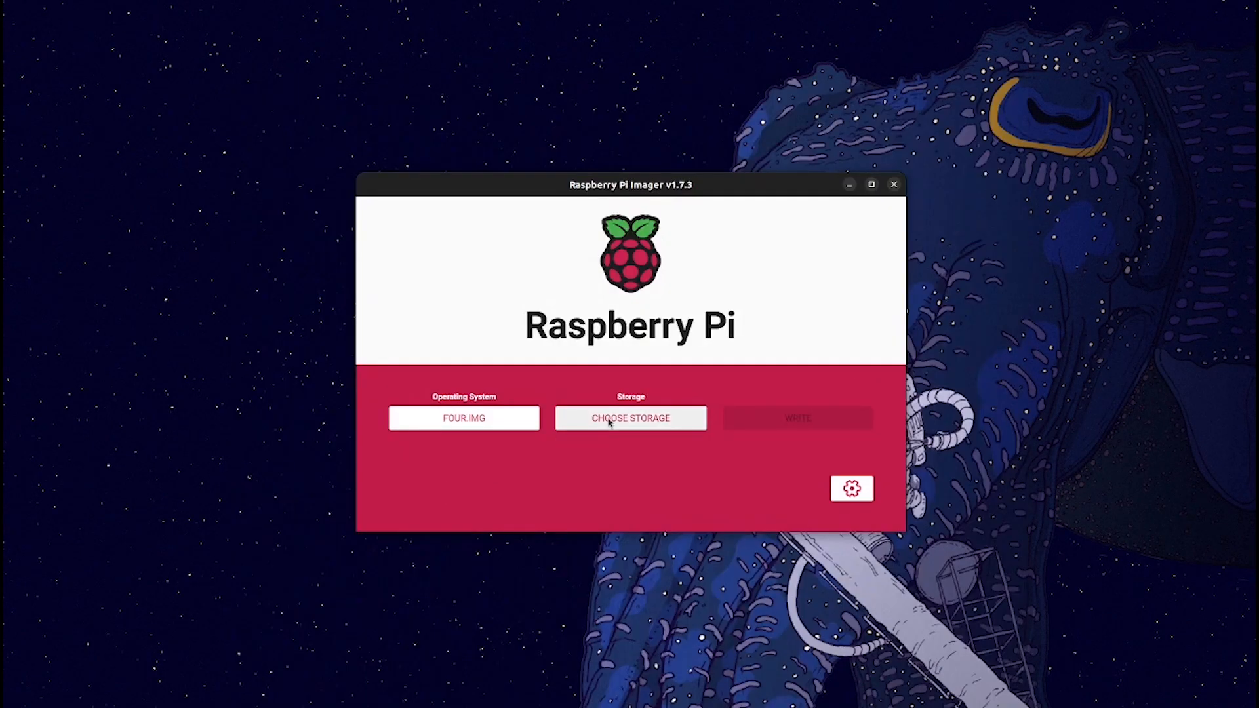
Select the internal SD card reader as storage and start writing the FOUR IMG image
left_click(797, 417)
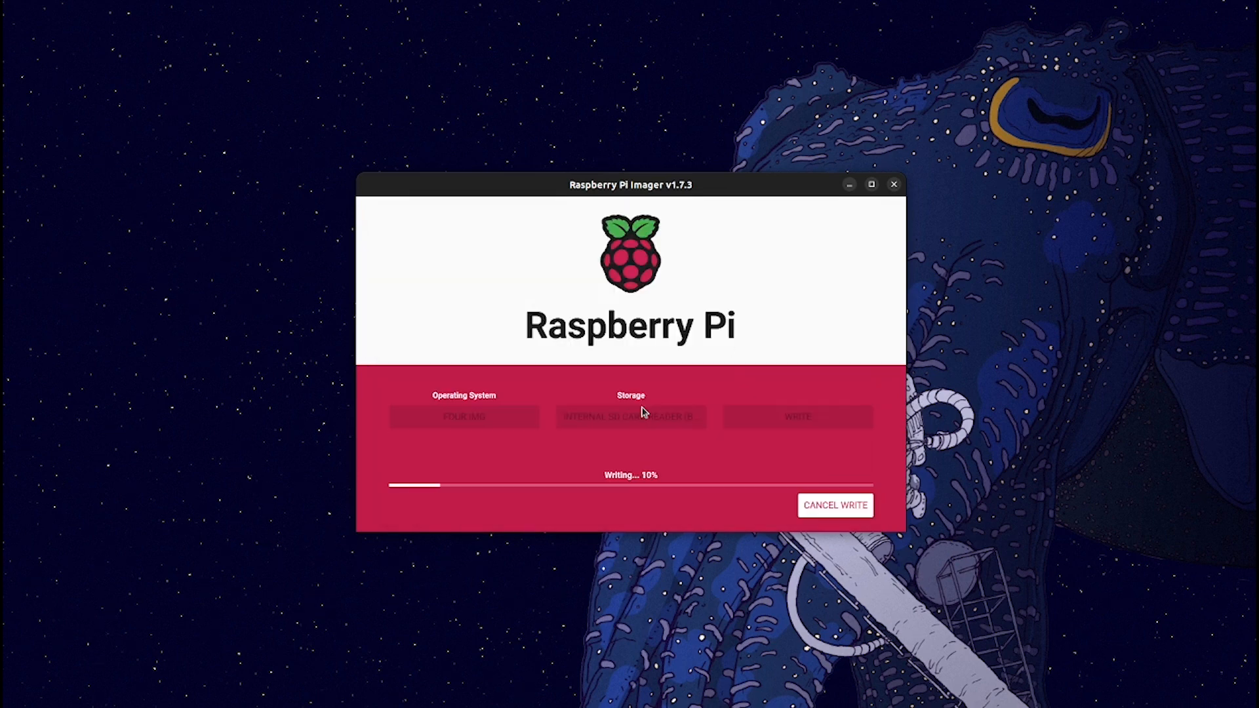